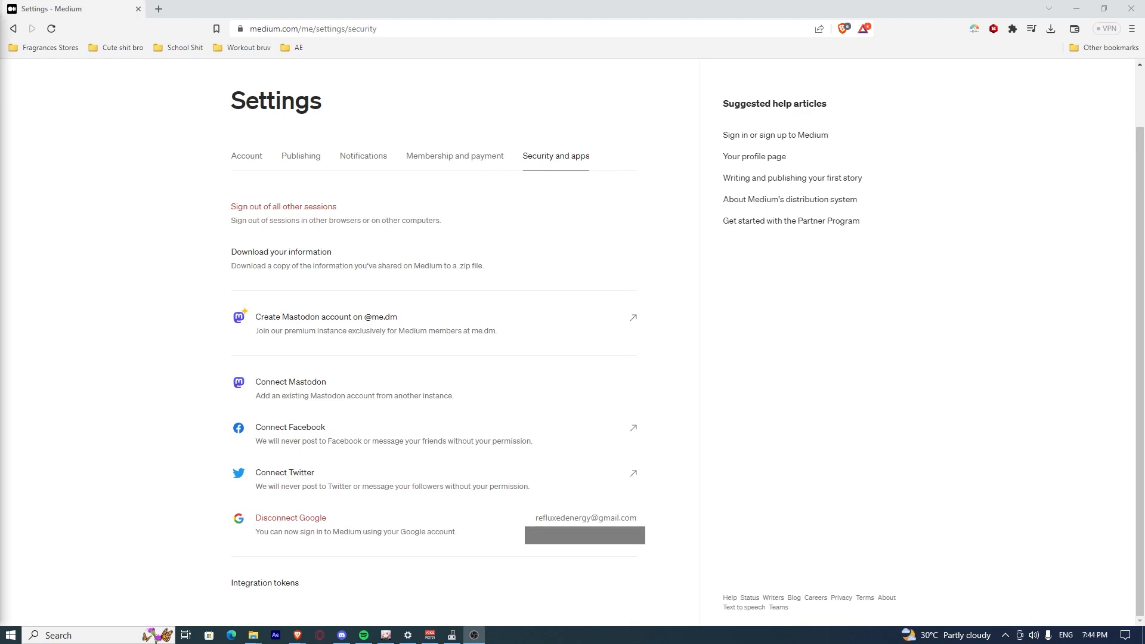
{"action": "scroll", "scroll_direction": "up", "scroll_amount": 3}
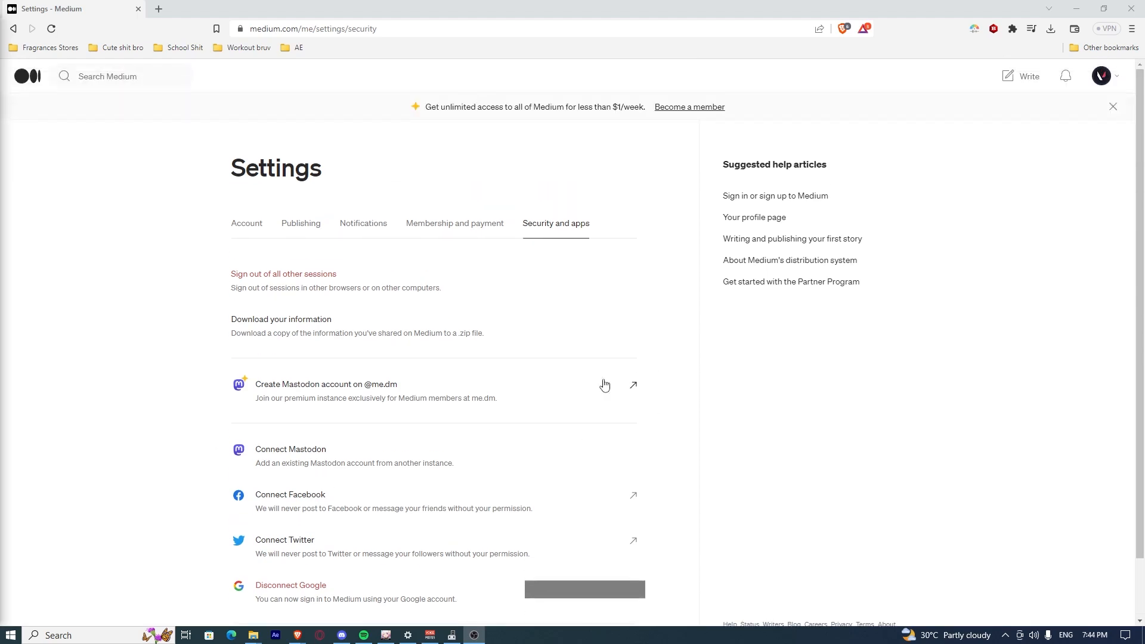
{"action": "mouse_move", "coordinate": [29, 76]}
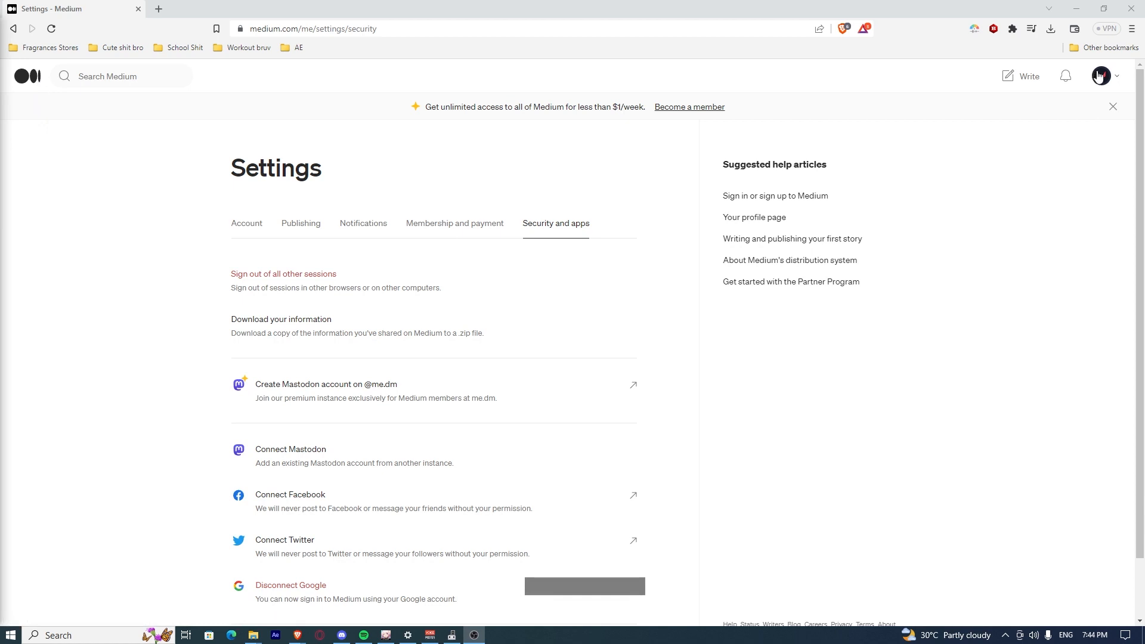
{"action": "left_click", "coordinate": [1101, 77]}
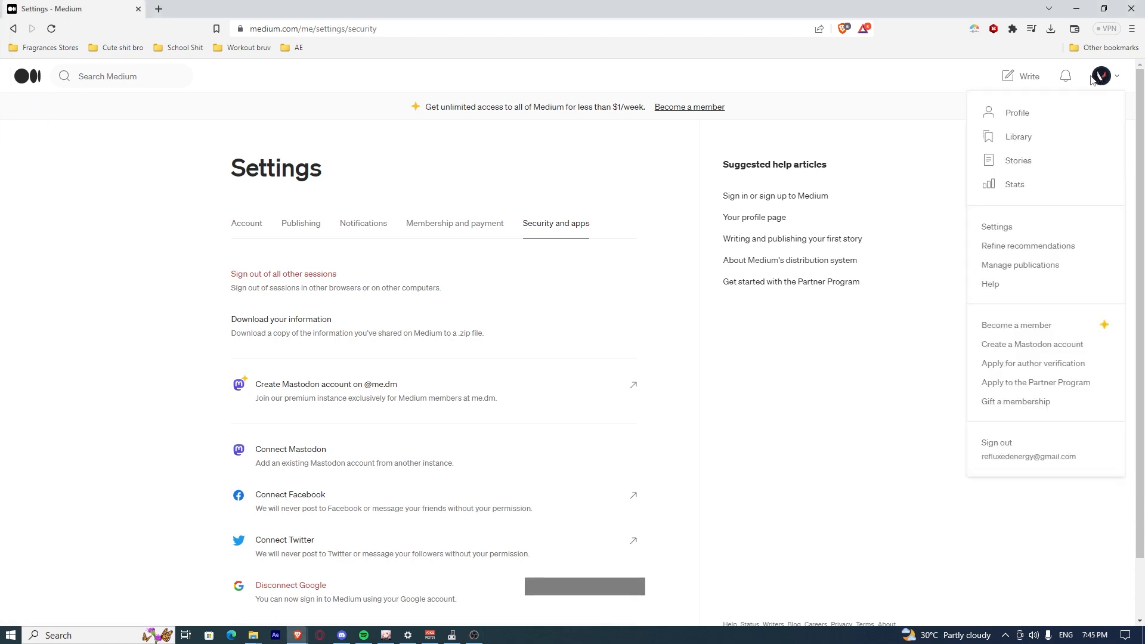
{"action": "mouse_move", "coordinate": [1016, 112]}
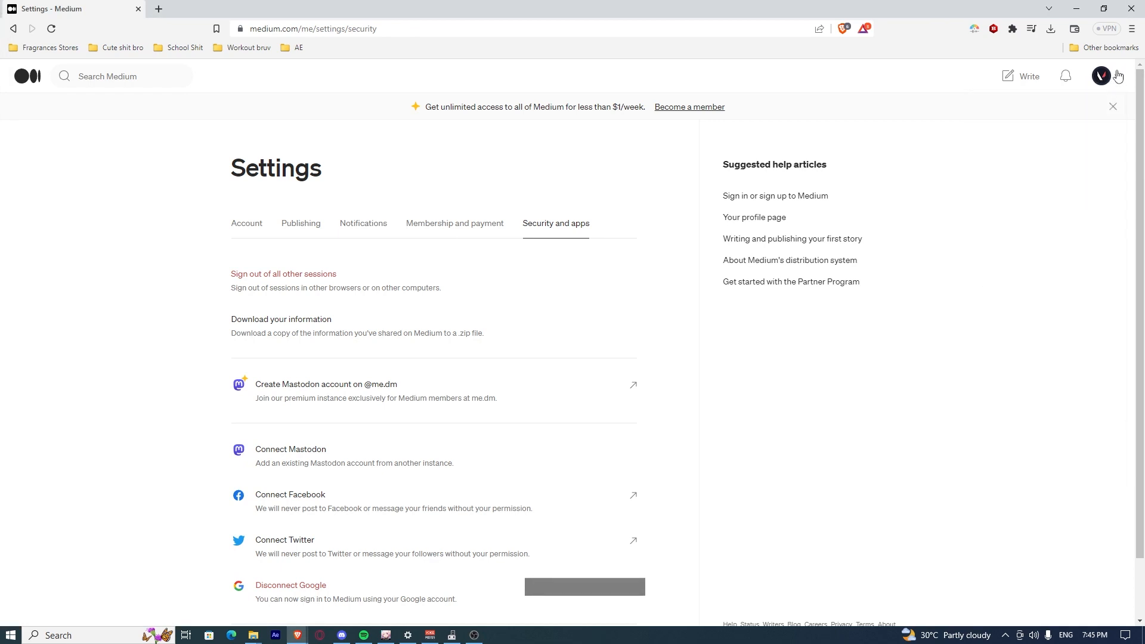
{"action": "mouse_move", "coordinate": [1103, 93]}
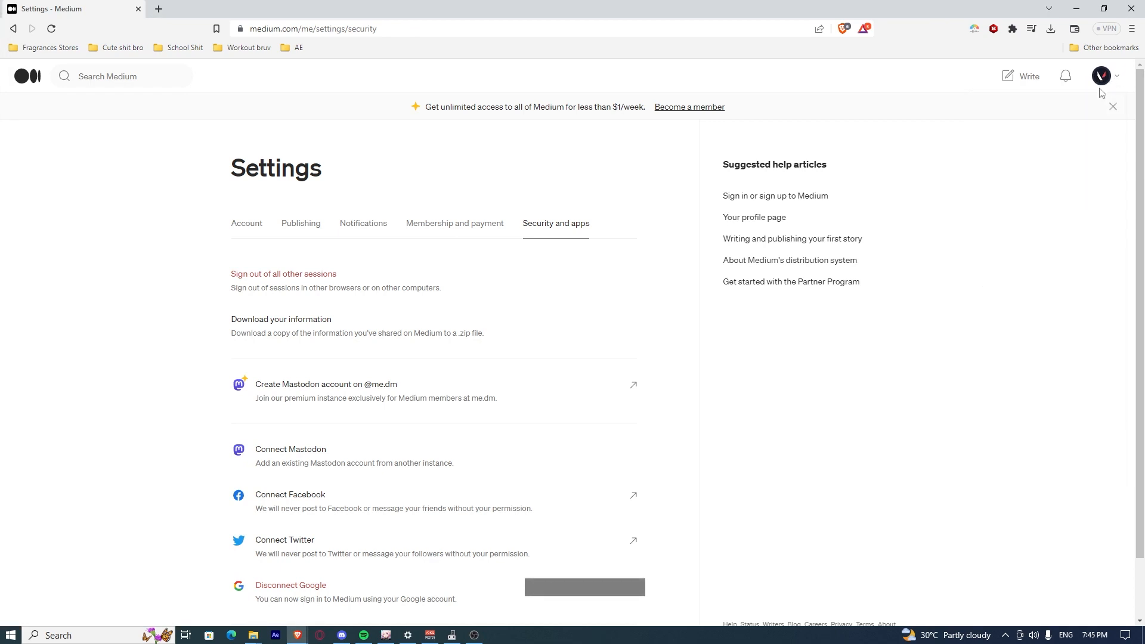
{"action": "mouse_move", "coordinate": [1089, 102]}
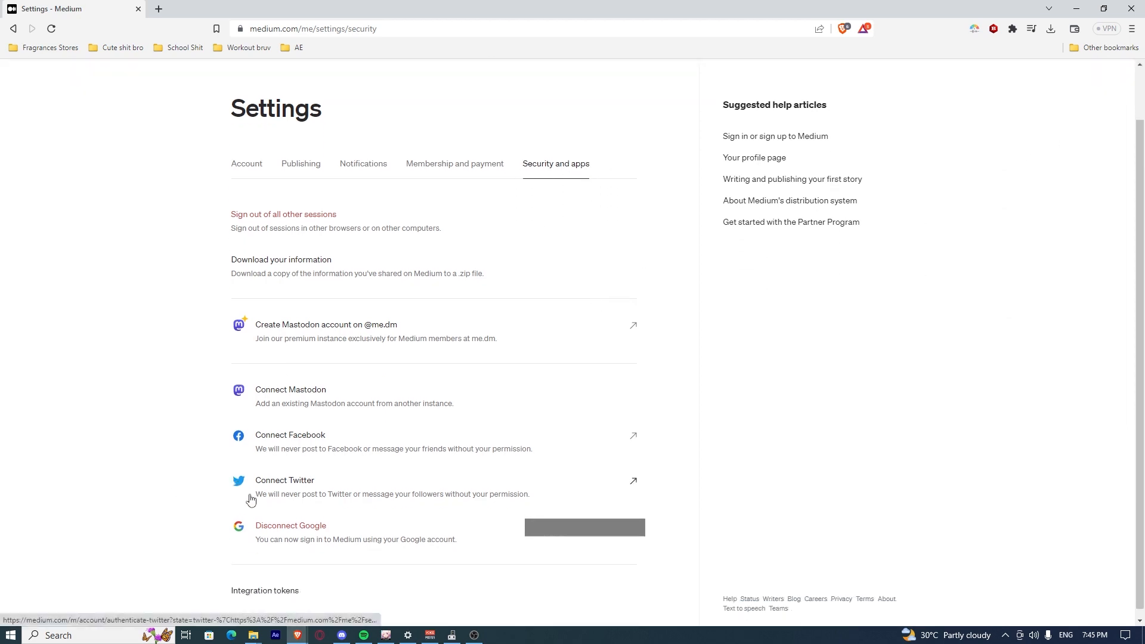
{"action": "mouse_move", "coordinate": [295, 445]}
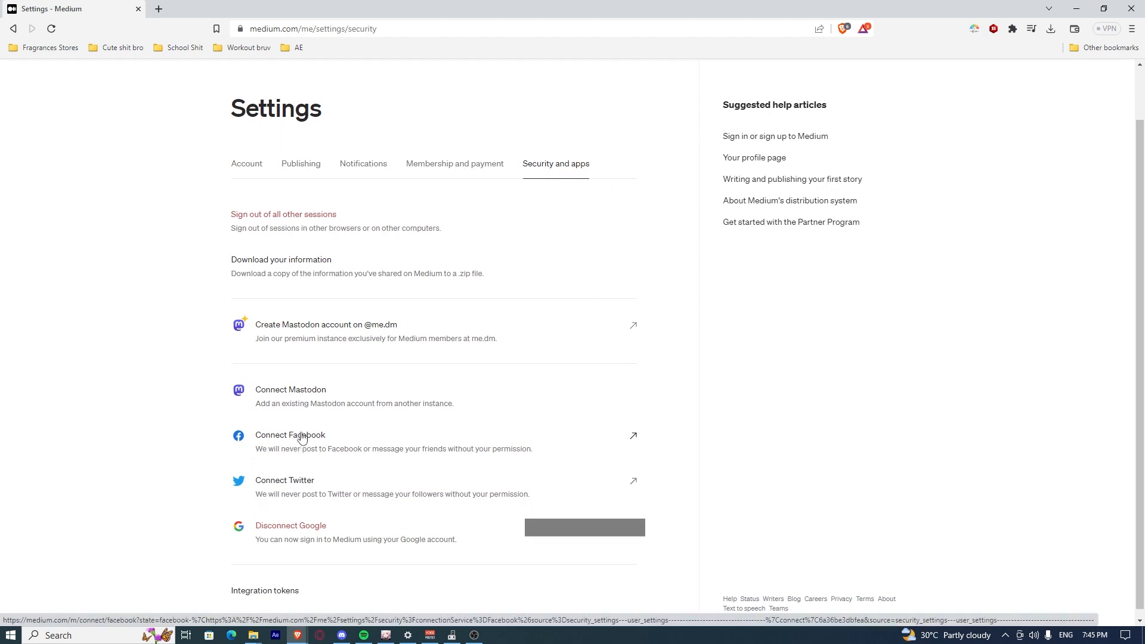
{"action": "mouse_move", "coordinate": [298, 446]}
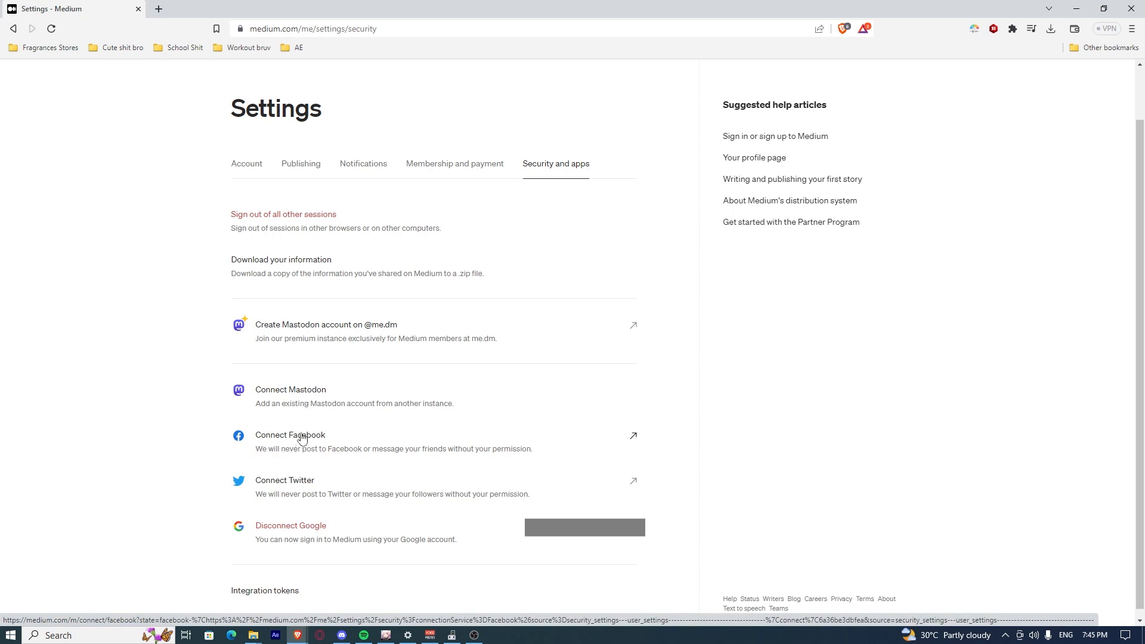
{"action": "mouse_move", "coordinate": [301, 400]}
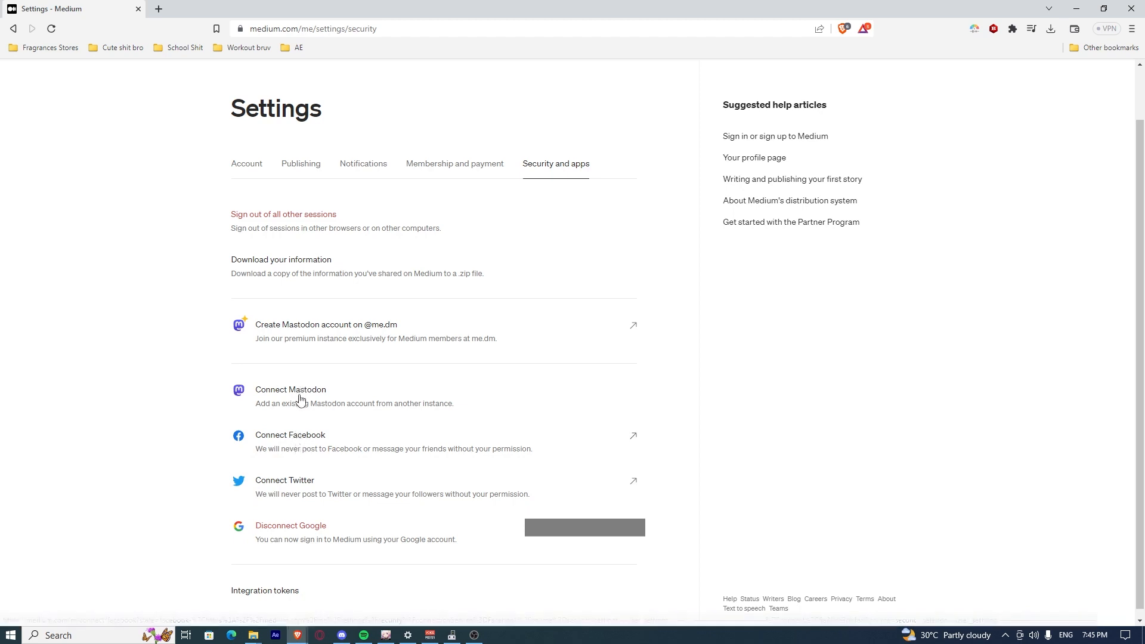
{"action": "mouse_move", "coordinate": [299, 421]}
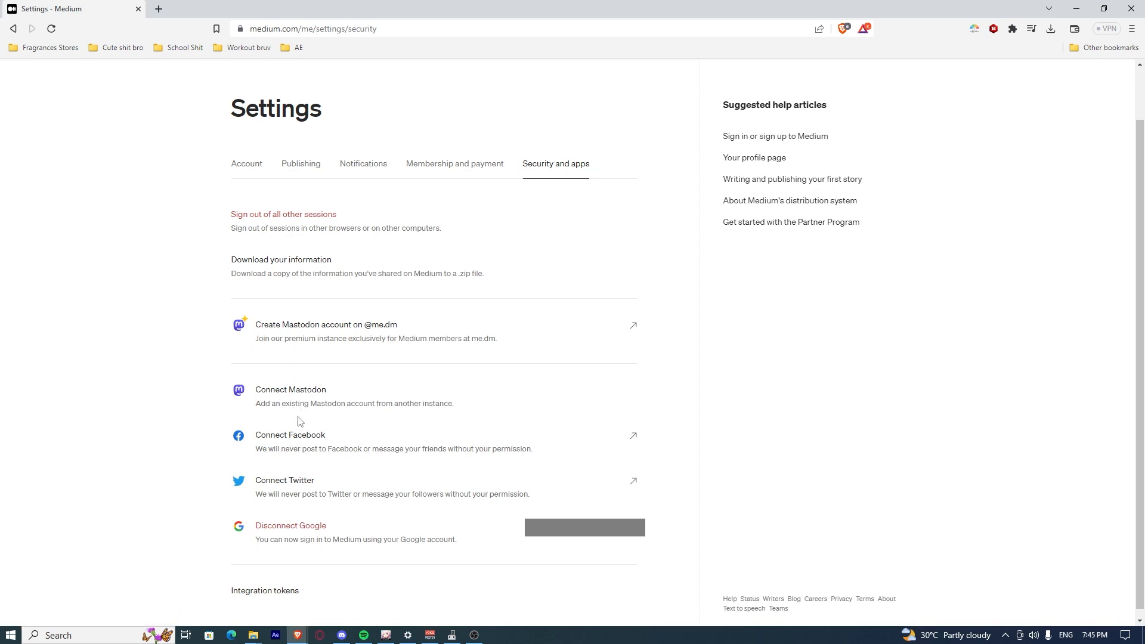
{"action": "mouse_move", "coordinate": [293, 431]}
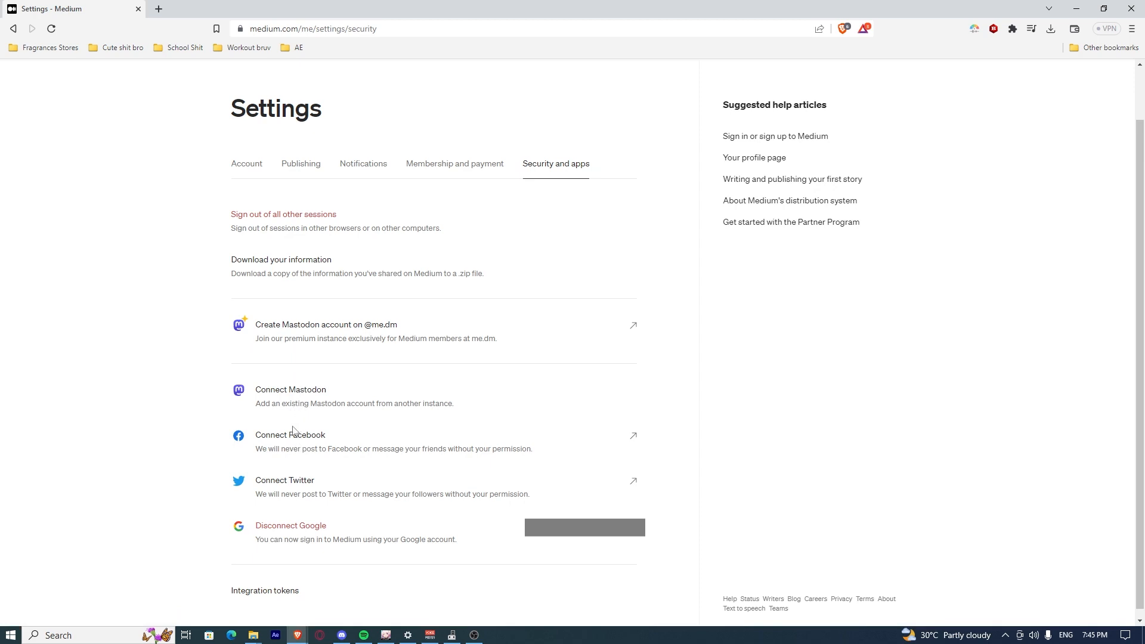